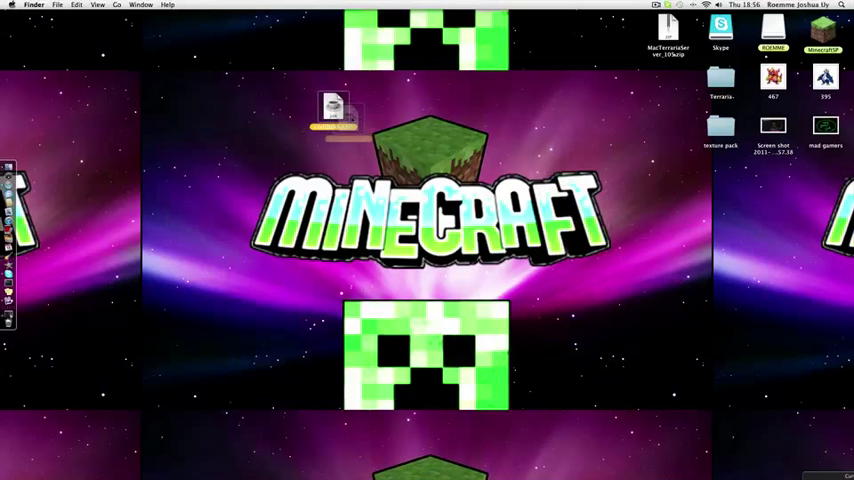
Launch the downloaded craftbukkit.jar and accept the internet-download warning
{"action": "left_click_drag", "start_coordinate": [332, 110], "coordinate": [242, 196]}
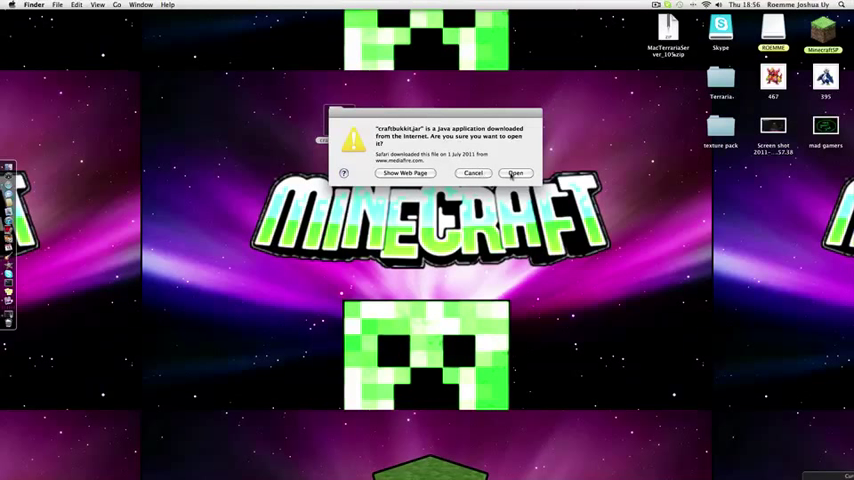
{"action": "left_click", "coordinate": [516, 172]}
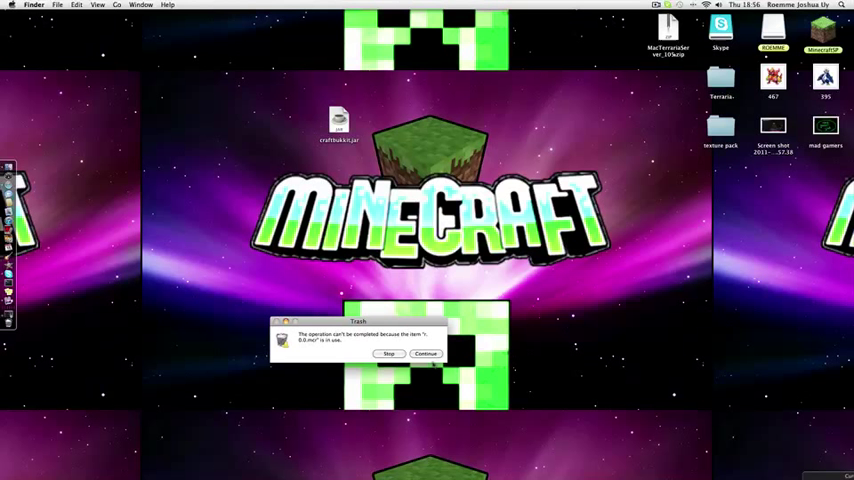
Dismiss the failed-launch alert and switch to Terminal to reach the Server Build folder
{"action": "left_click", "coordinate": [424, 352]}
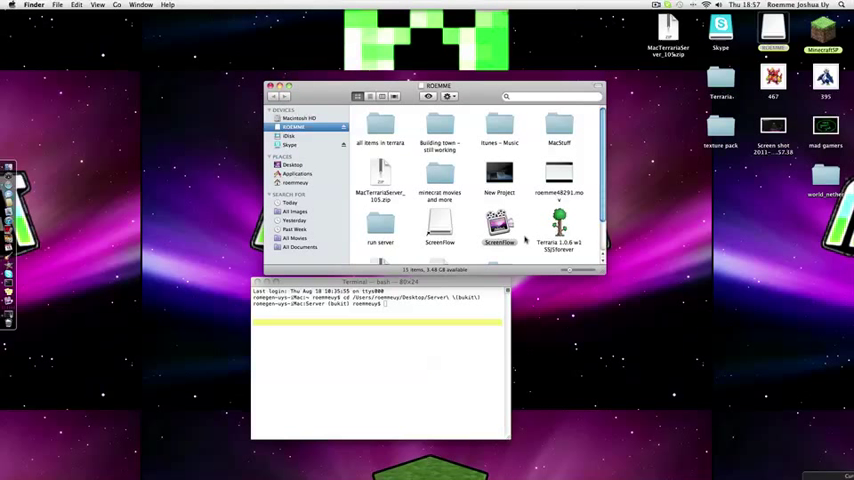
{"action": "double_click", "coordinate": [560, 130]}
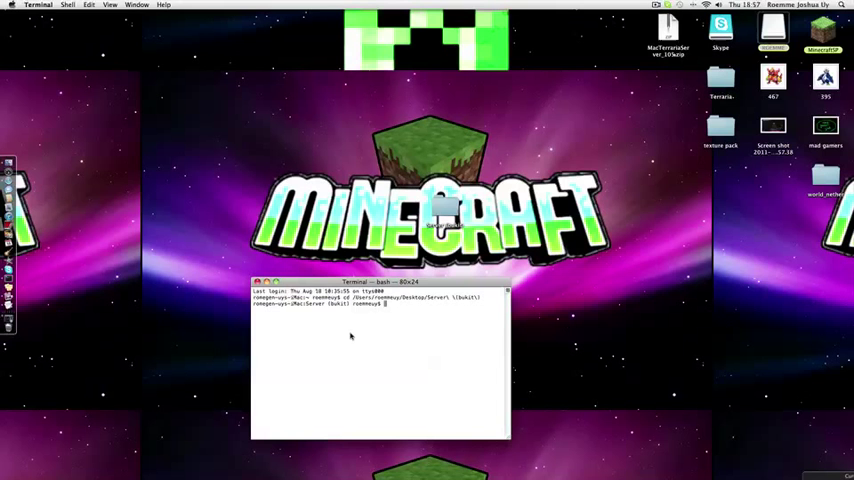
Run the server with java -Xms1024M -Xmx1024M -jar craftbukkit.jar nogui until done, then stop it
{"action": "type", "text": "java -Xms1024M -Xmx1024M -jar craftbukkit.jar nogui"}
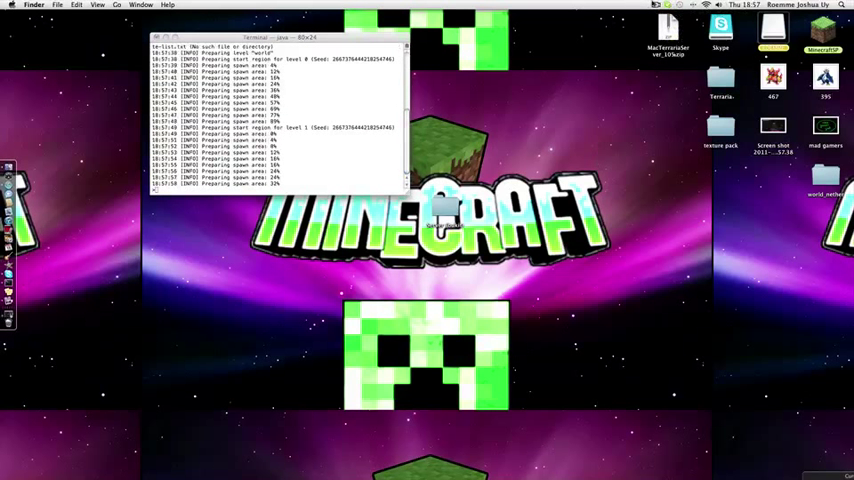
{"action": "left_click", "coordinate": [656, 6]}
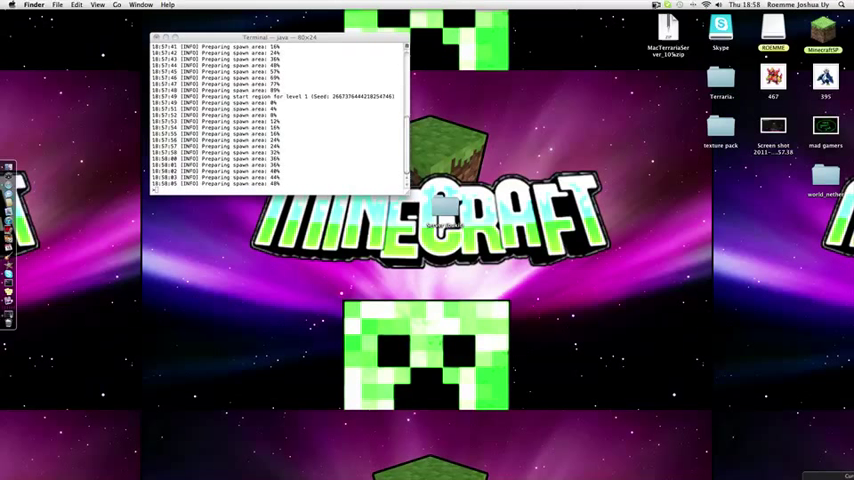
{"action": "left_click", "coordinate": [656, 4]}
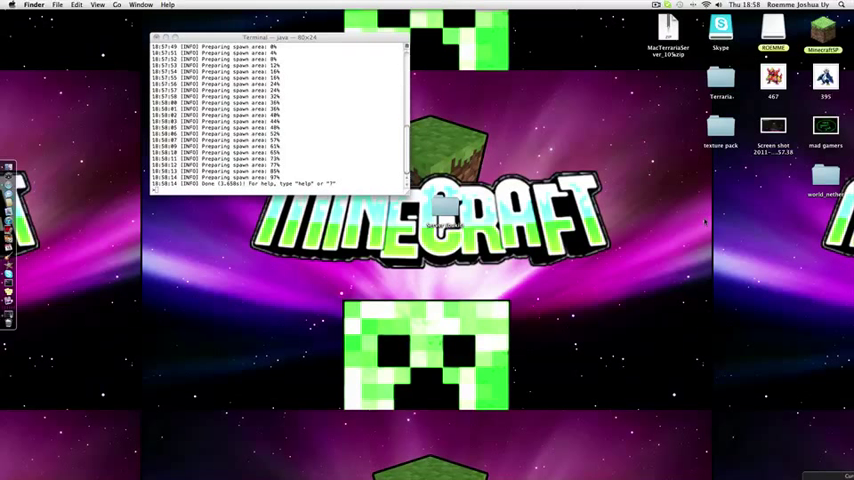
{"action": "left_click", "coordinate": [656, 4]}
{"action": "type", "text": "stop"}
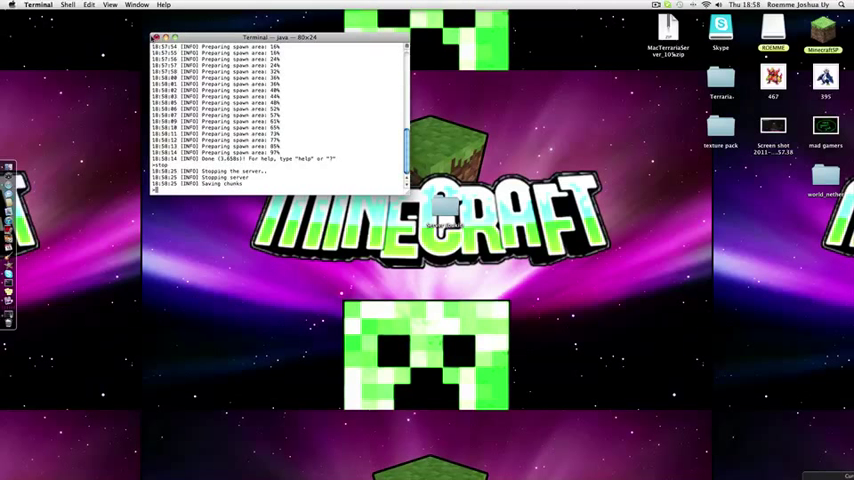
Bring the Server Build folder forward and select server.properties
{"action": "left_click", "coordinate": [156, 38]}
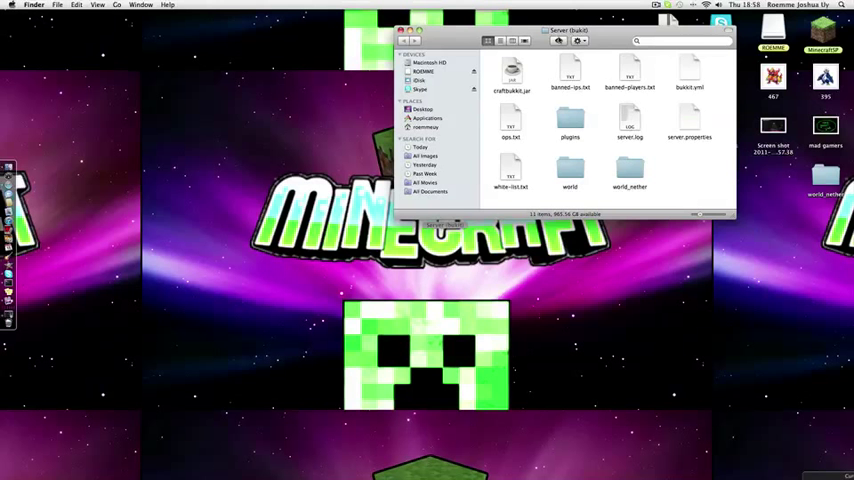
{"action": "left_click_drag", "start_coordinate": [564, 30], "coordinate": [384, 112]}
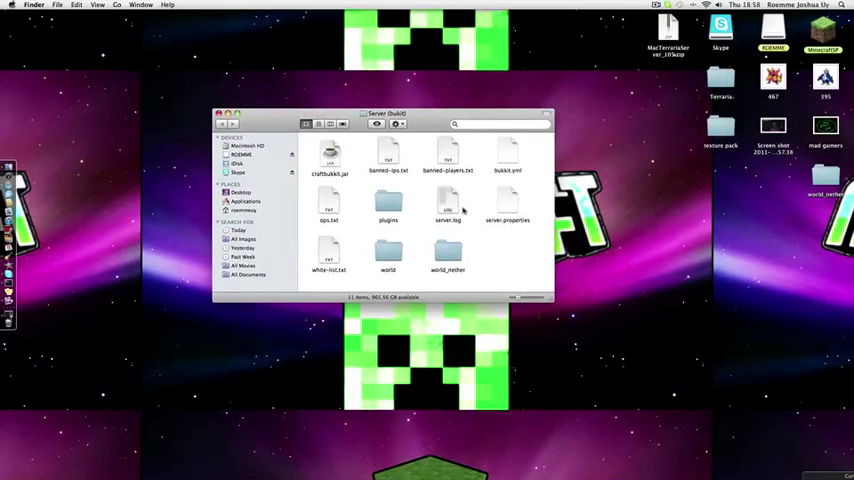
{"action": "left_click", "coordinate": [448, 204]}
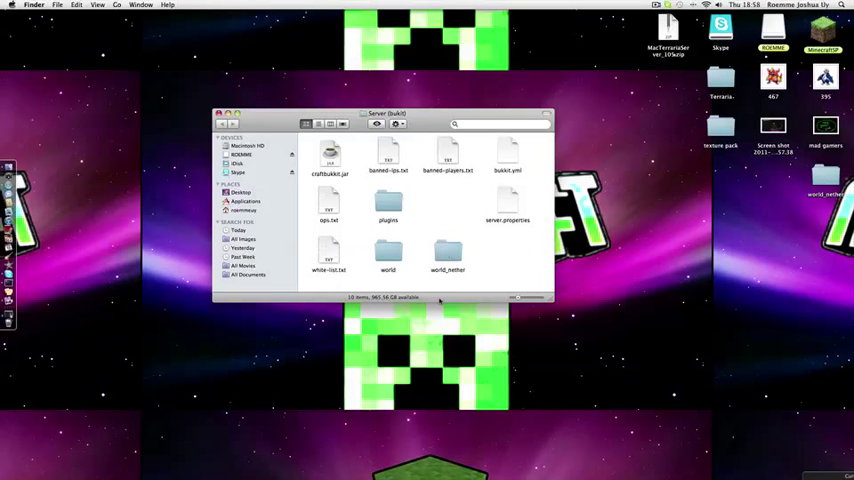
Set server.properties to always open with TextEdit and open it there
{"action": "right_click", "coordinate": [508, 204]}
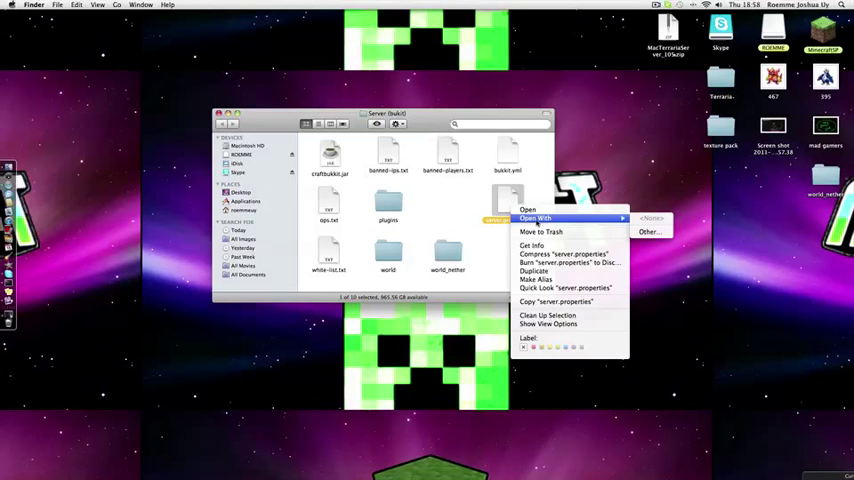
{"action": "left_click", "coordinate": [648, 232]}
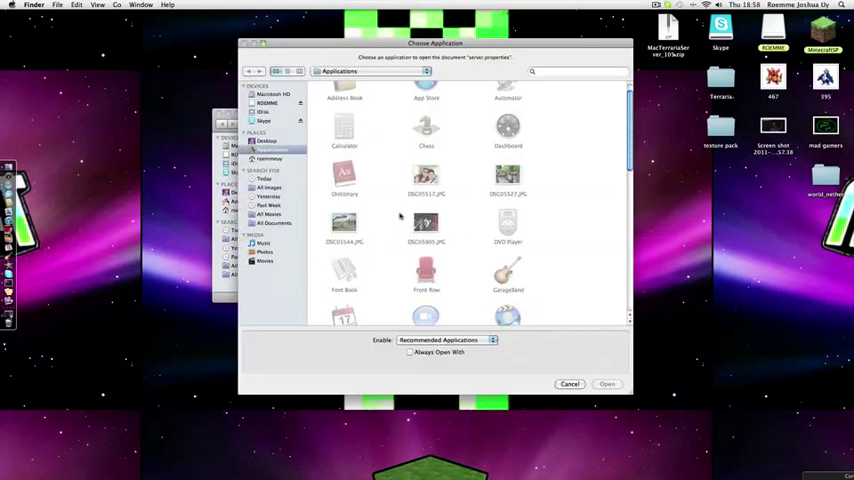
{"action": "scroll", "scroll_direction": "down", "scroll_amount": 3}
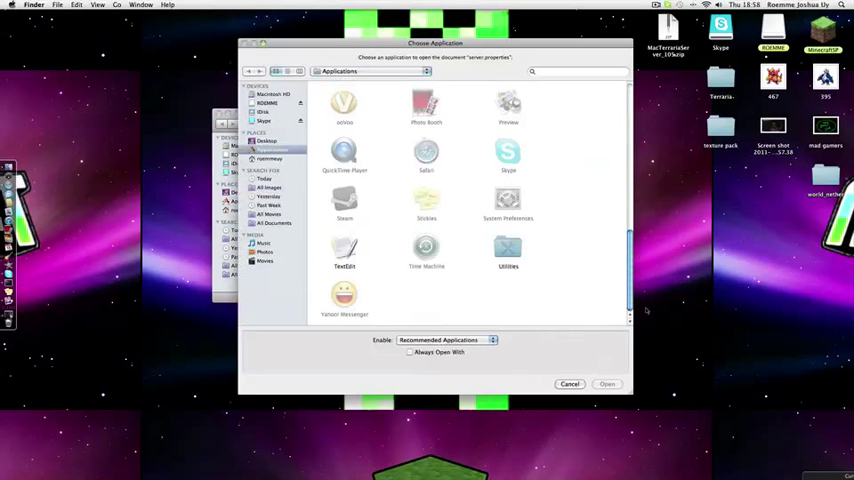
{"action": "left_click", "coordinate": [344, 250]}
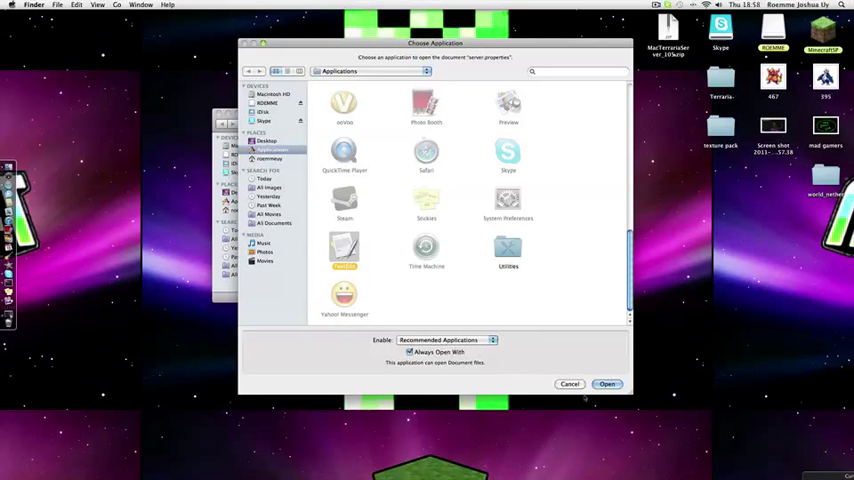
{"action": "left_click", "coordinate": [608, 384]}
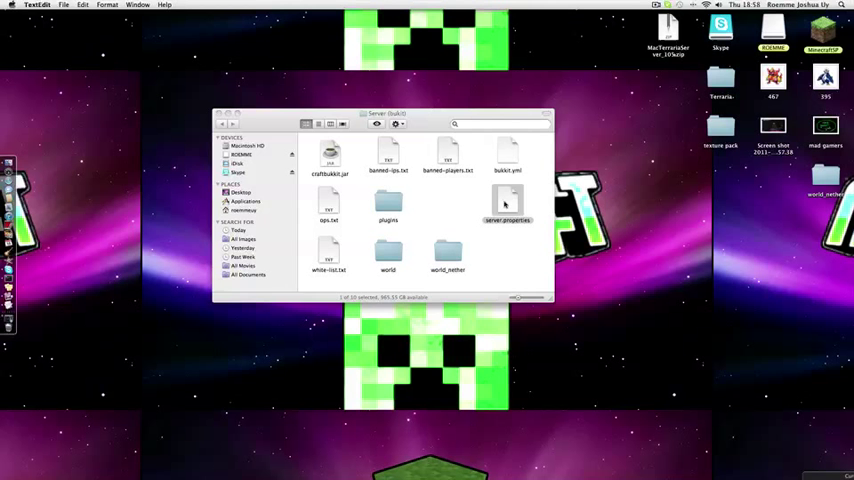
In server.properties set allow-nether=false and online-mode=false
{"action": "double_click", "coordinate": [508, 200]}
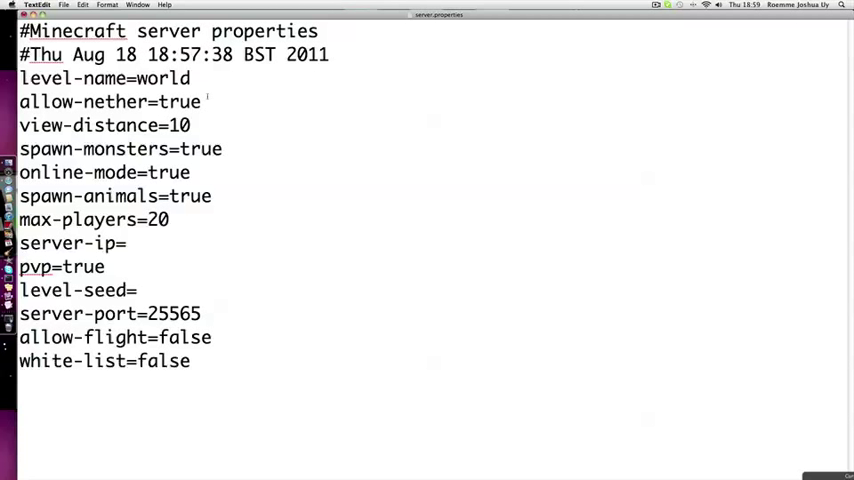
{"action": "key", "text": "Backspace"}
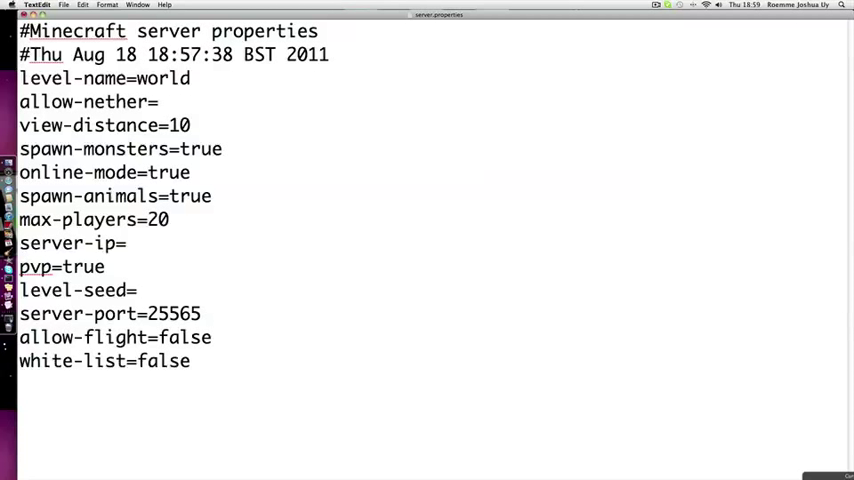
{"action": "type", "text": "false"}
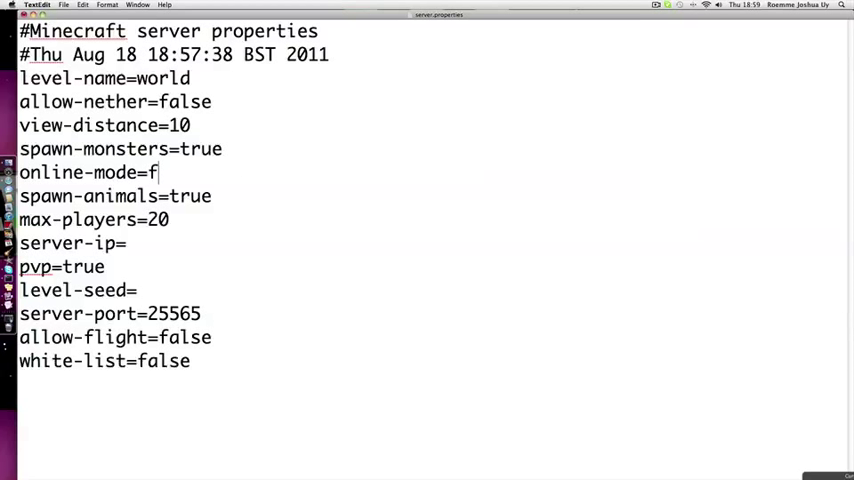
{"action": "type", "text": "alse"}
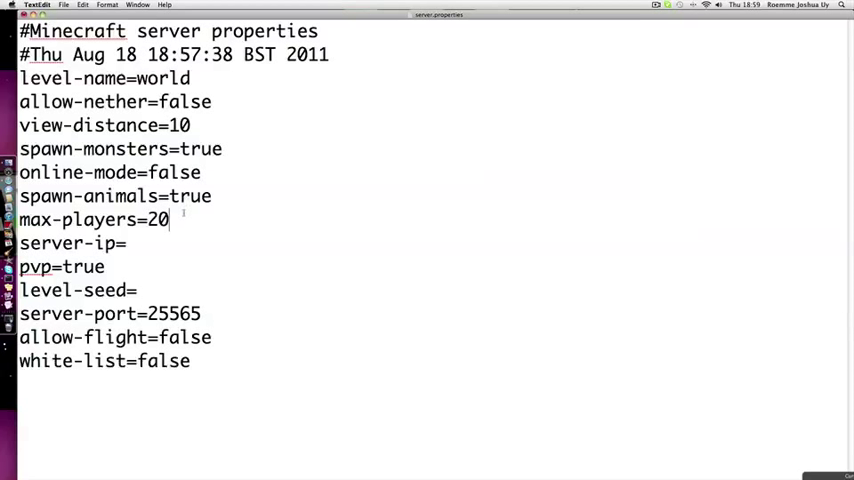
Set max-players=10, pvp=false and allow-flight=true
{"action": "key", "text": "Backspace"}
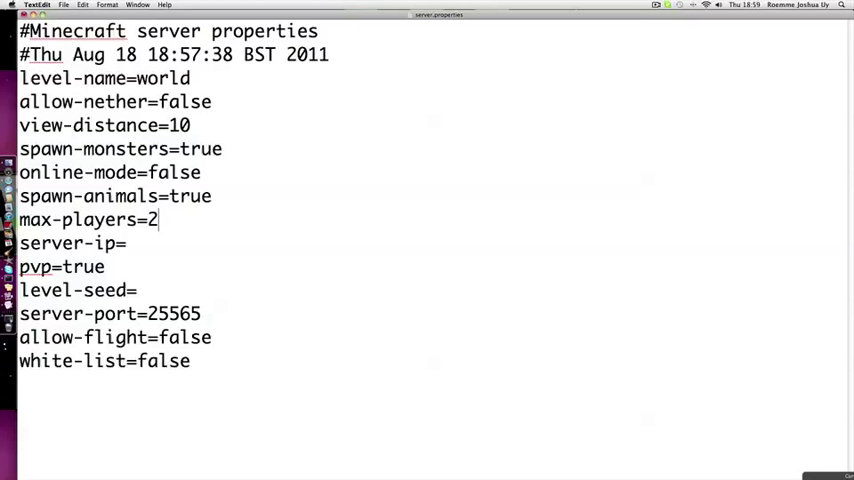
{"action": "key", "text": "Backspace"}
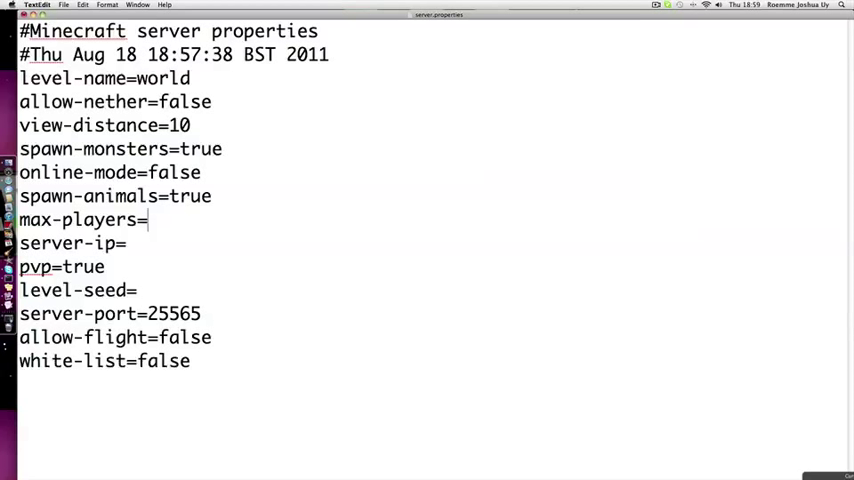
{"action": "type", "text": "10"}
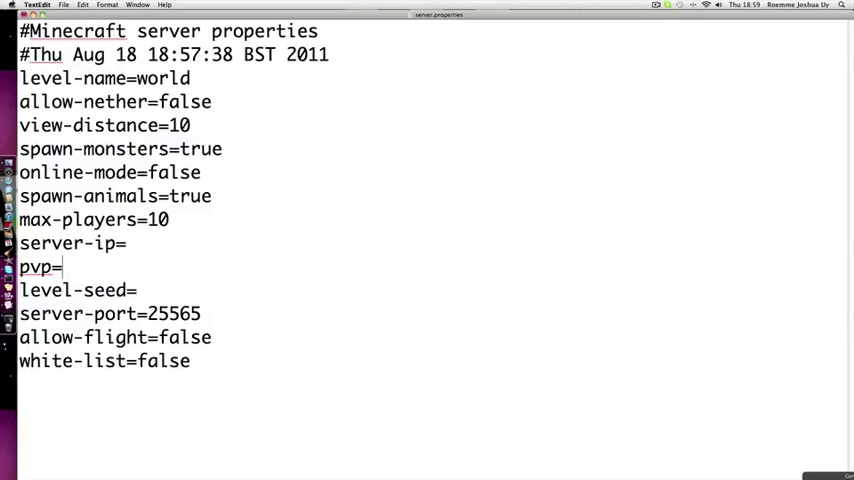
{"action": "type", "text": "false"}
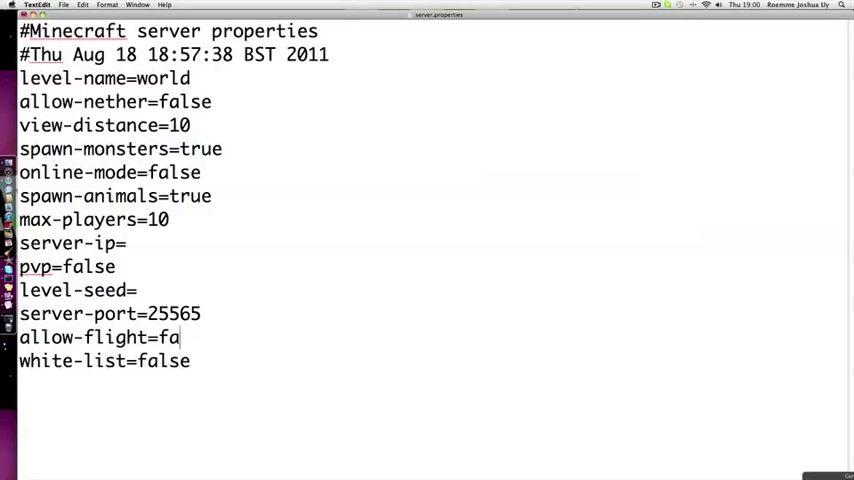
{"action": "type", "text": "tru"}
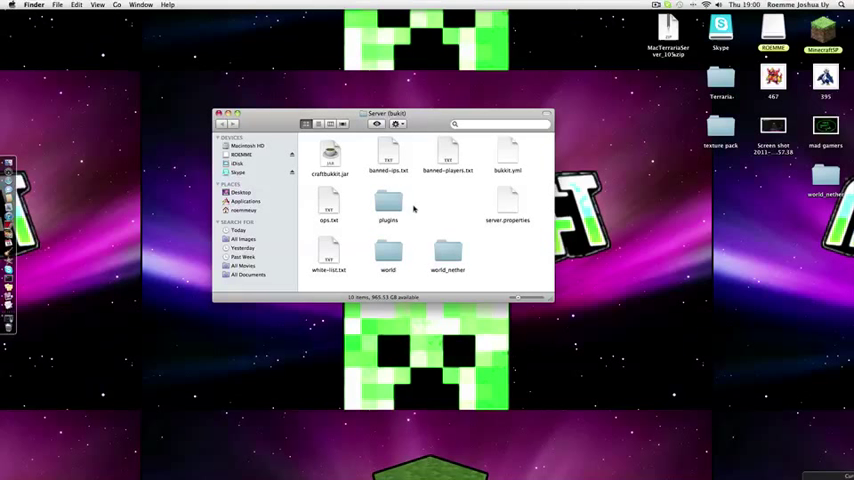
{"action": "mouse_move", "coordinate": [412, 208]}
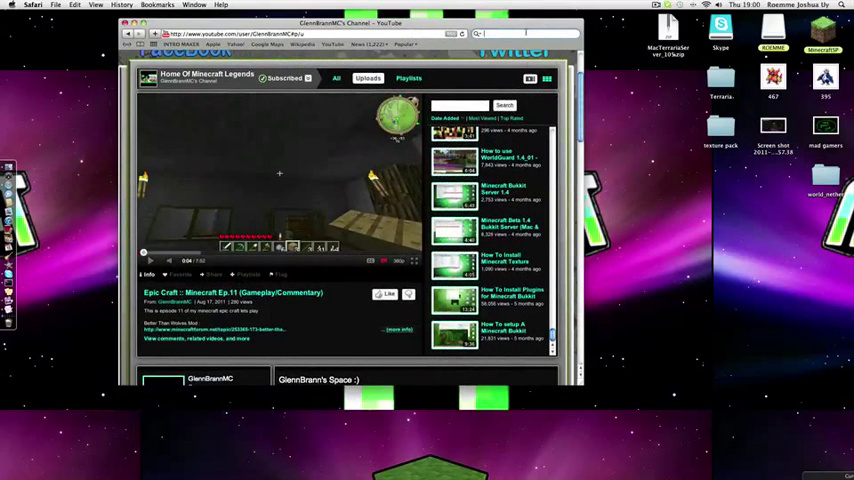
Load ipchicken.com in Safari and read the public IP address
{"action": "type", "text": "ipchicken"}
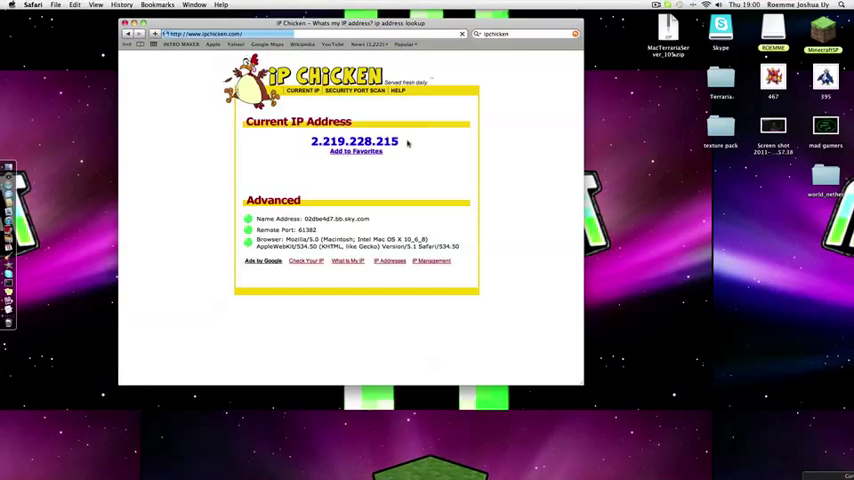
{"action": "scroll", "scroll_direction": "down", "scroll_amount": 3}
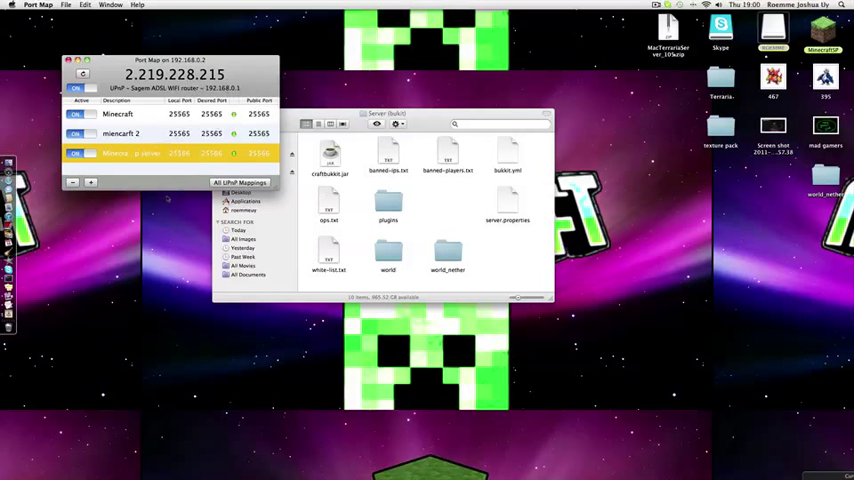
Add a Port Map mapping forwarding local and public port 25565
{"action": "left_click", "coordinate": [90, 182]}
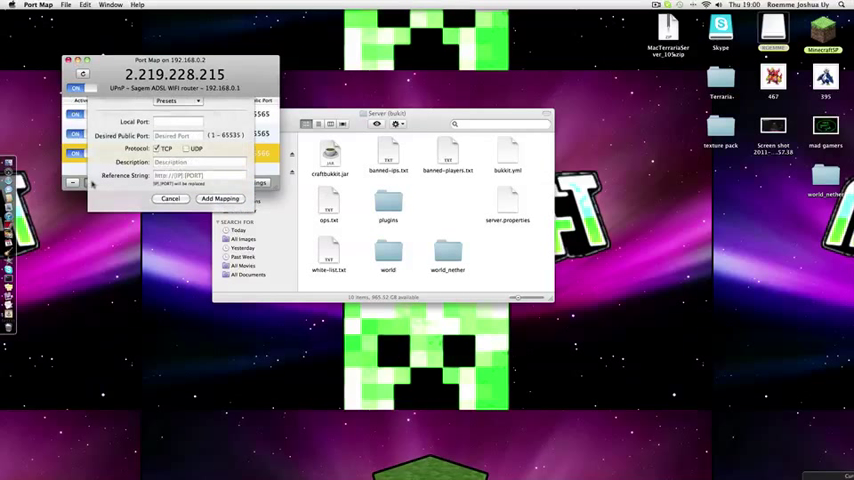
{"action": "type", "text": "2"}
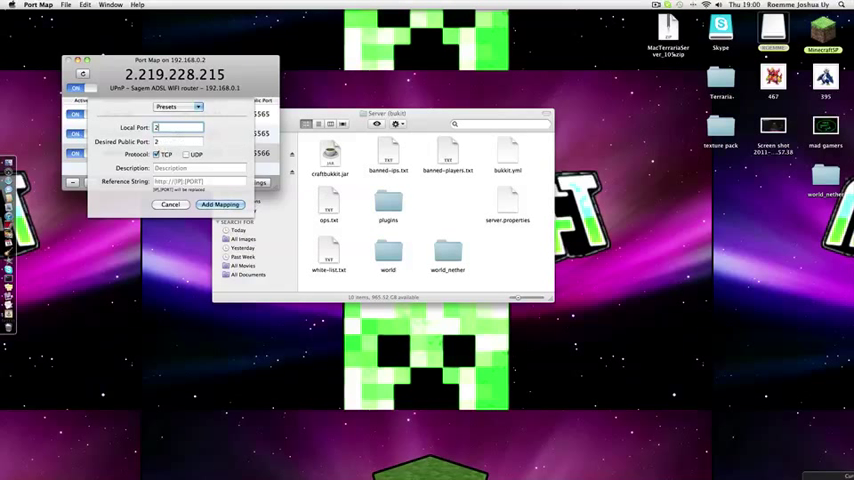
{"action": "type", "text": "25565"}
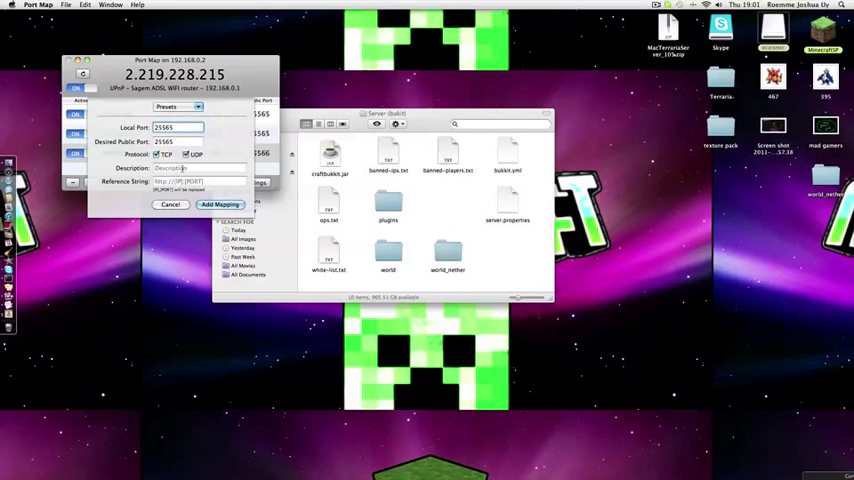
{"action": "left_click", "coordinate": [220, 204]}
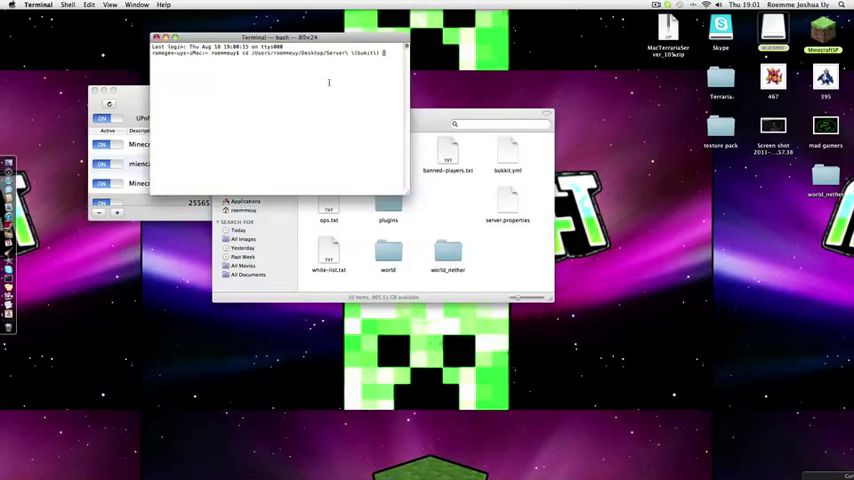
Relaunch the server with java -Xmx1024M -Xms1024M -jar craftbukkit.jar nogui
{"action": "type", "text": "java -Xmx1024M -Xms1024M -jar craftbukkit.jar nogui"}
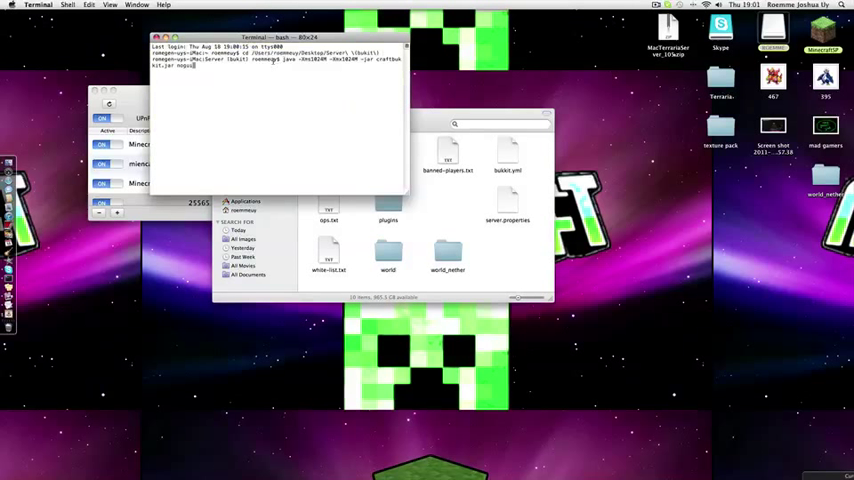
{"action": "key", "text": "Return"}
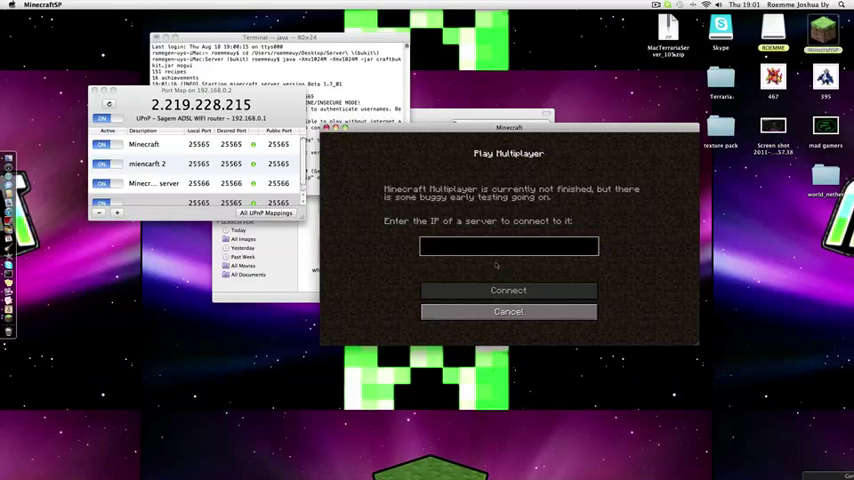
Connect to the server at the local 192.168 address, load into the world, then leave with Escape
{"action": "type", "text": "192.1"}
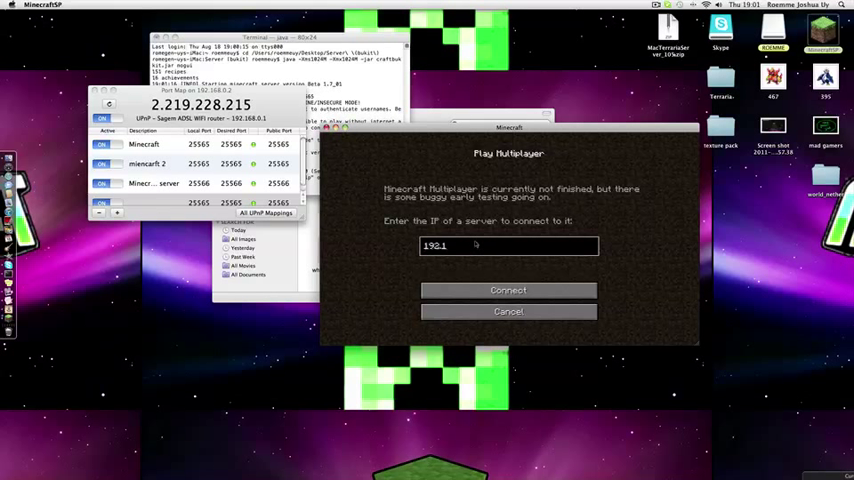
{"action": "left_click", "coordinate": [508, 290]}
{"action": "type", "text": "/st"}
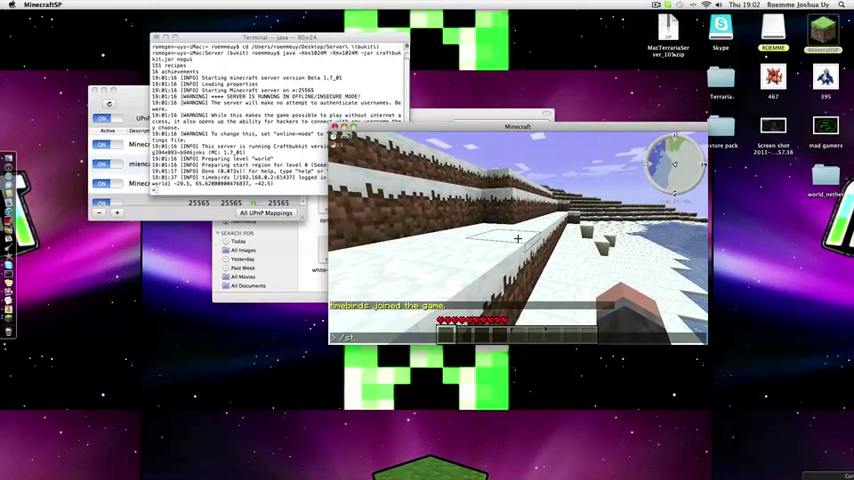
{"action": "key", "text": "Escape"}
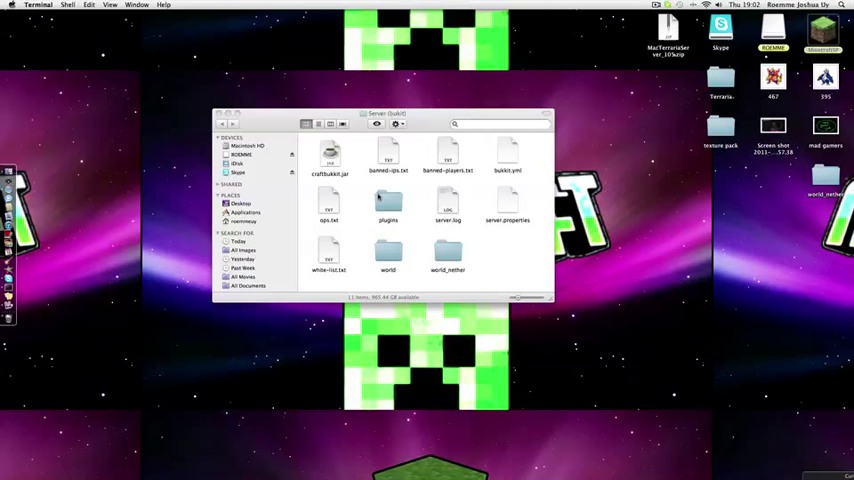
Open server.properties, then show Hamachi's create/join network options
{"action": "left_click", "coordinate": [508, 204]}
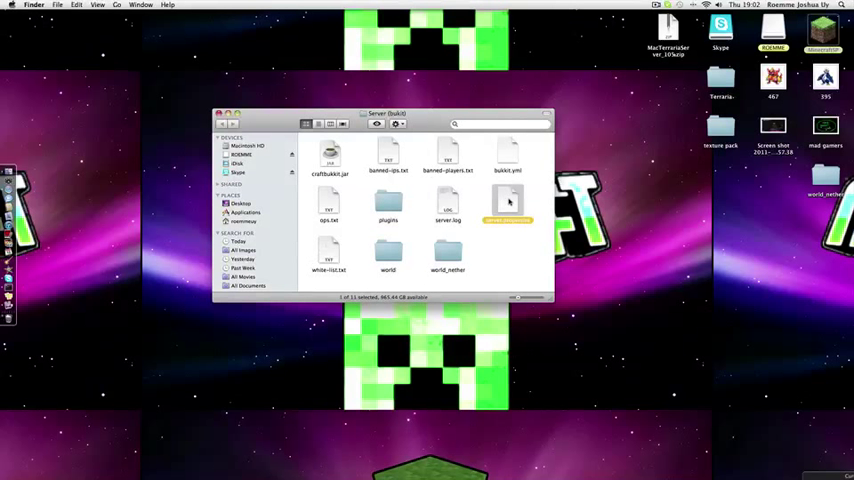
{"action": "double_click", "coordinate": [508, 204]}
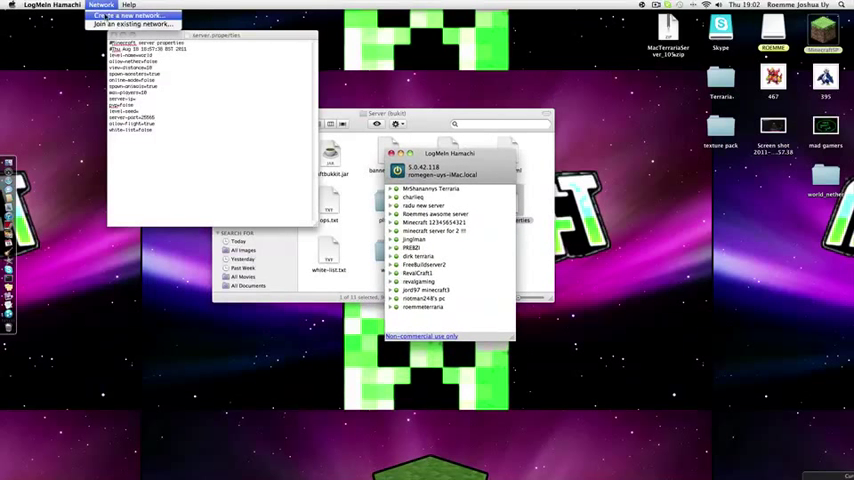
{"action": "left_click", "coordinate": [132, 24]}
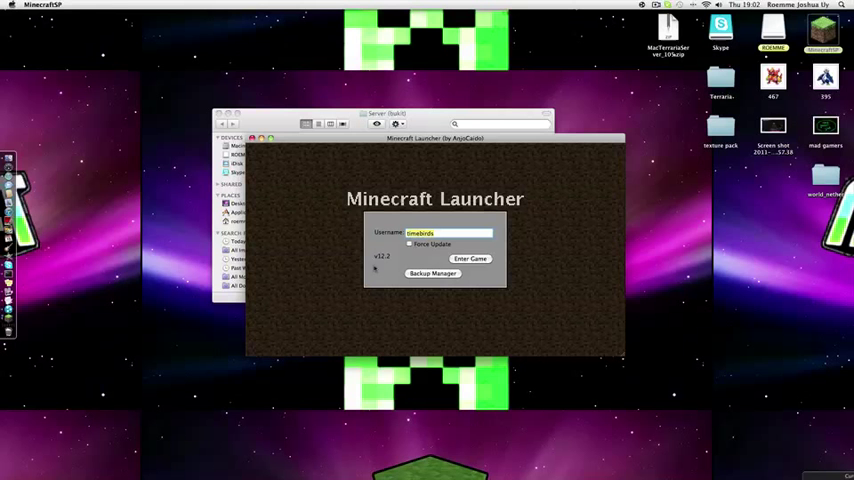
Log in through the Minecraft launcher and go to the Multiplayer connection screen
{"action": "left_click", "coordinate": [470, 258]}
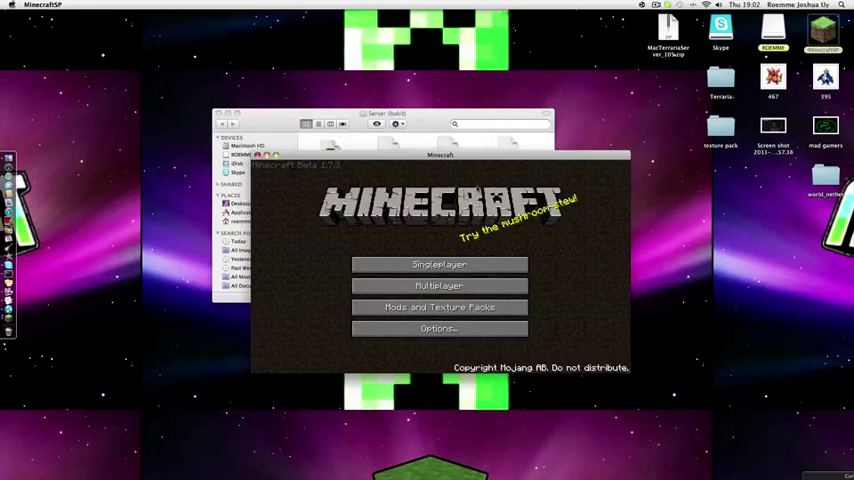
{"action": "left_click", "coordinate": [440, 284]}
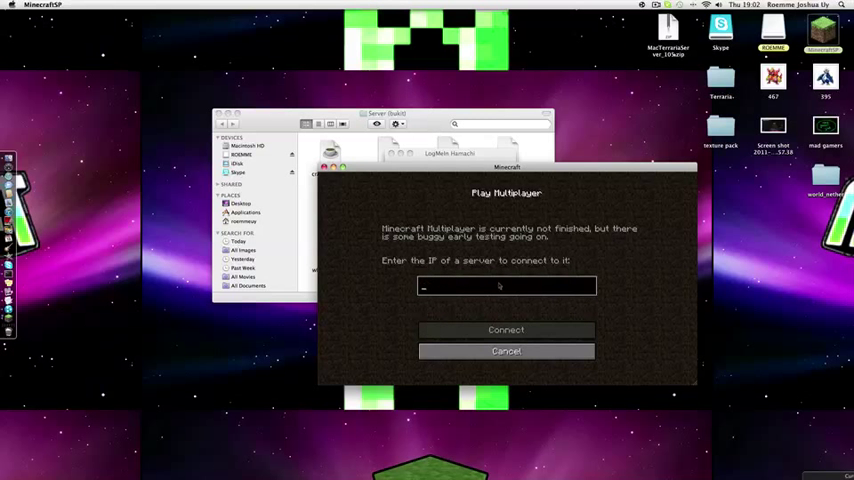
Enter the Hamachi server address 5.0.42.118 in the Play Multiplayer prompt
{"action": "type", "text": "5.0.42.118"}
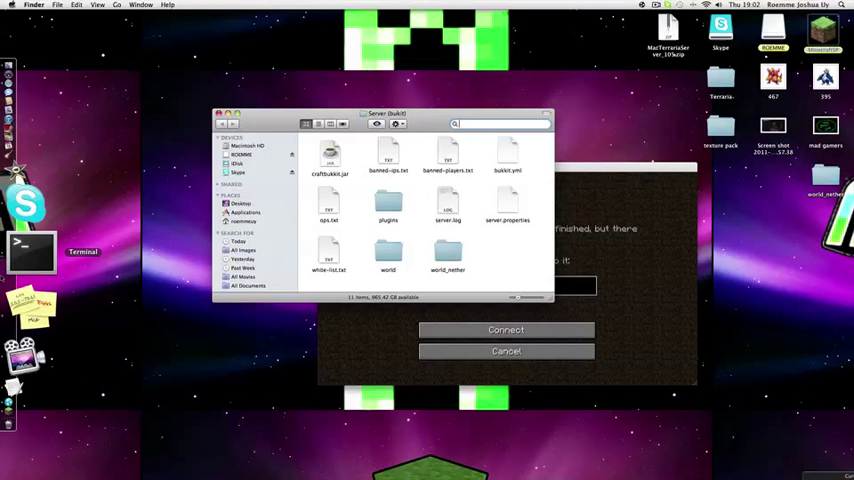
{"action": "left_click", "coordinate": [30, 252]}
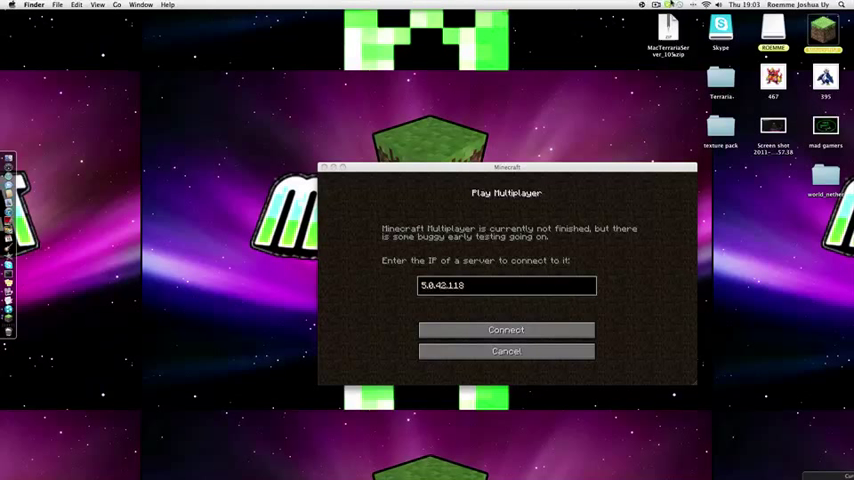
{"action": "left_click", "coordinate": [656, 4]}
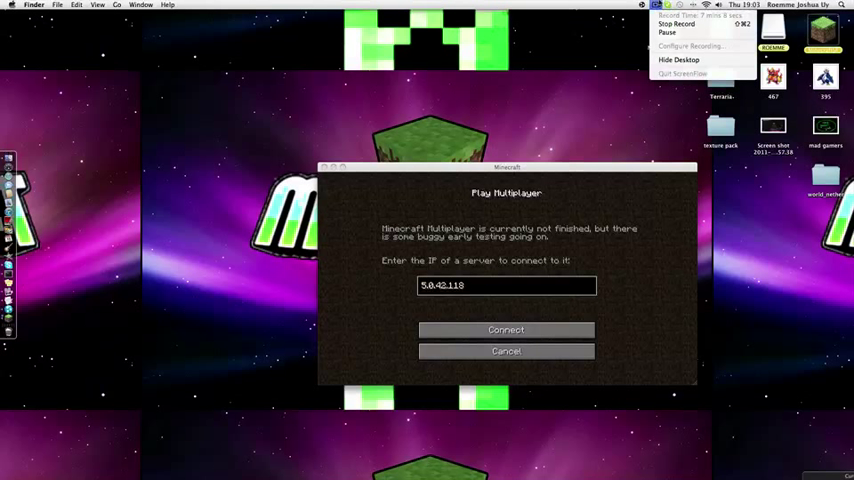